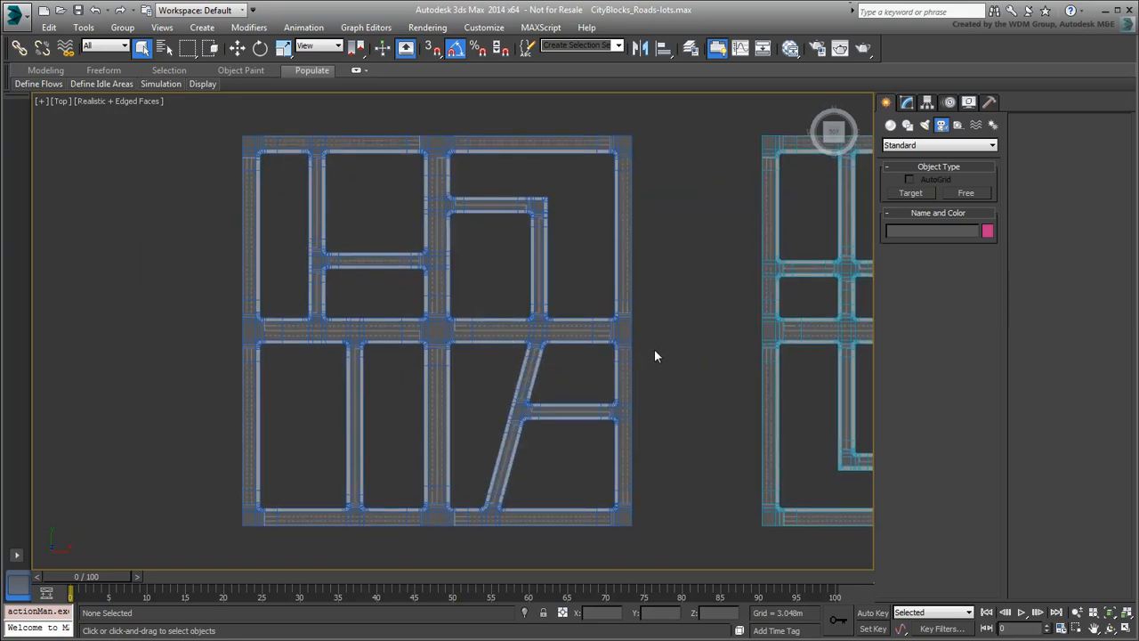
pyautogui.moveTo(662, 359)
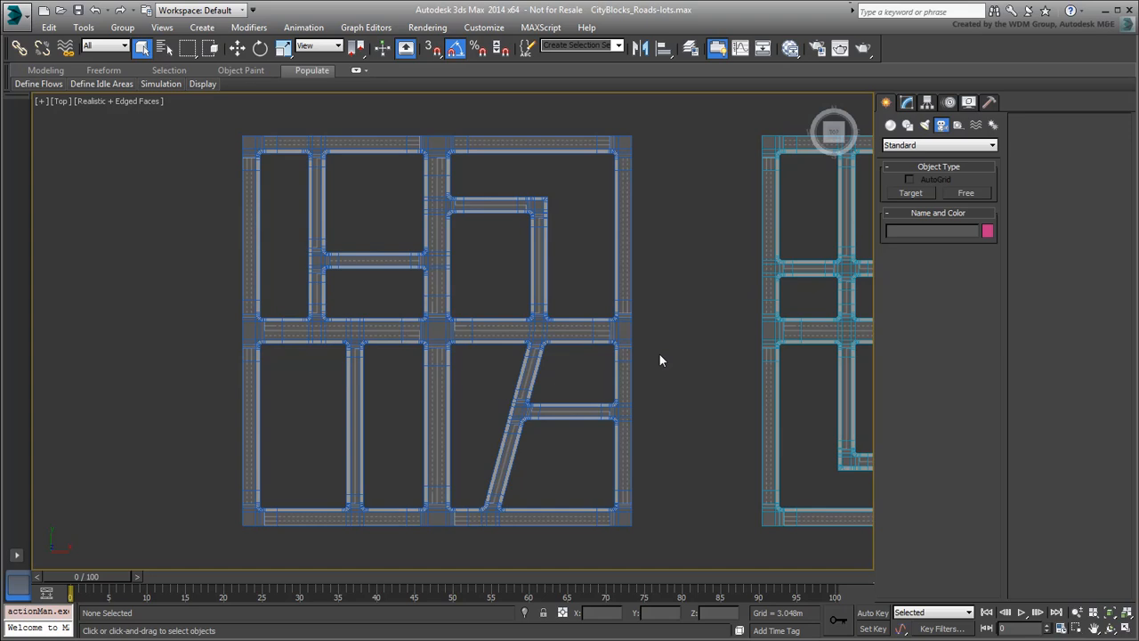
pyautogui.moveTo(672, 372)
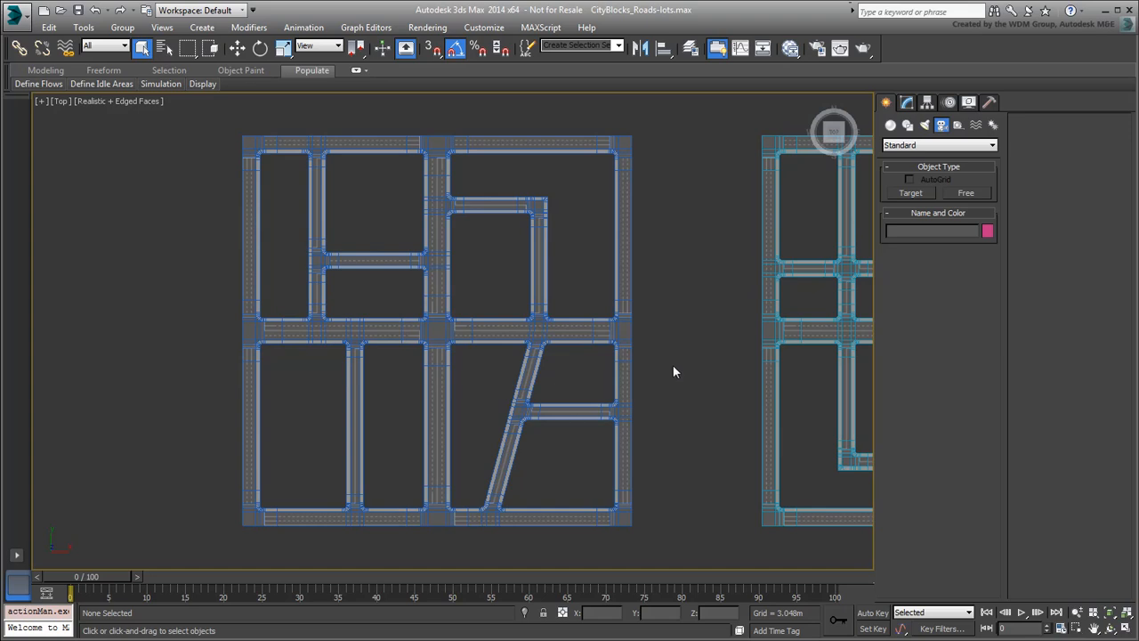
# Step: Select CityBlock-A and pick the border edges around its building lots at edge level
pyautogui.click(577, 327)
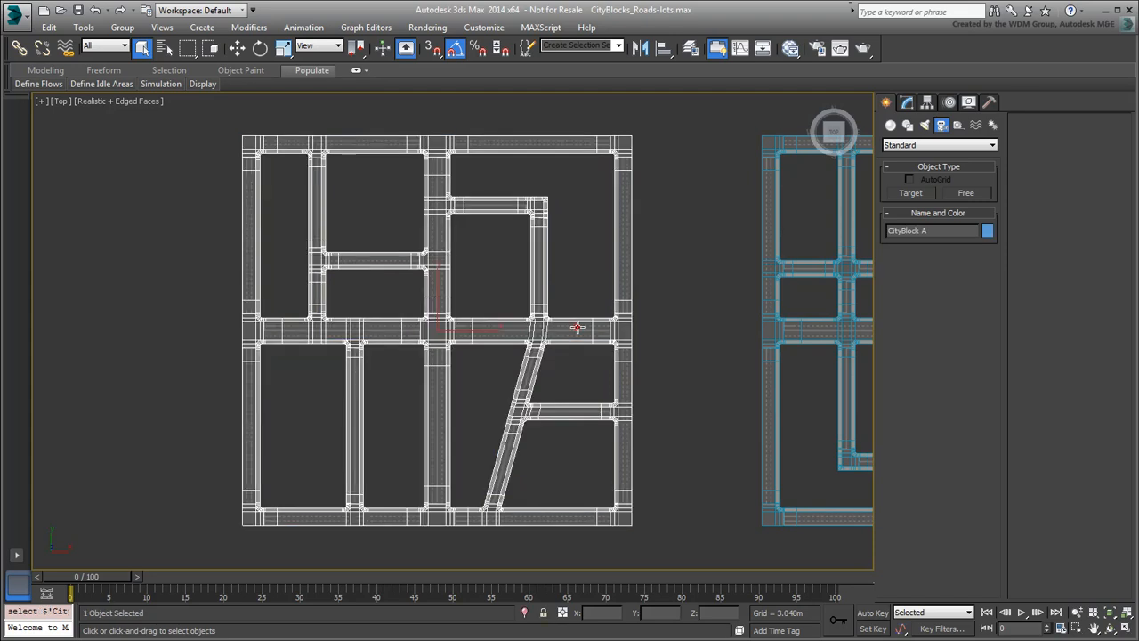
pyautogui.click(907, 101)
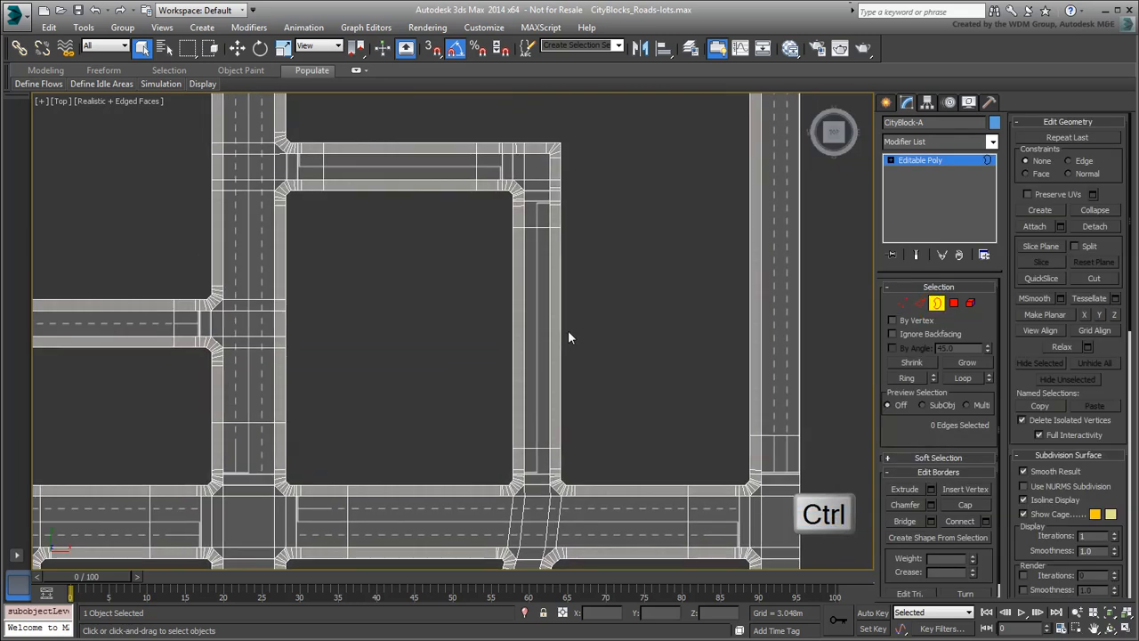
pyautogui.click(515, 326)
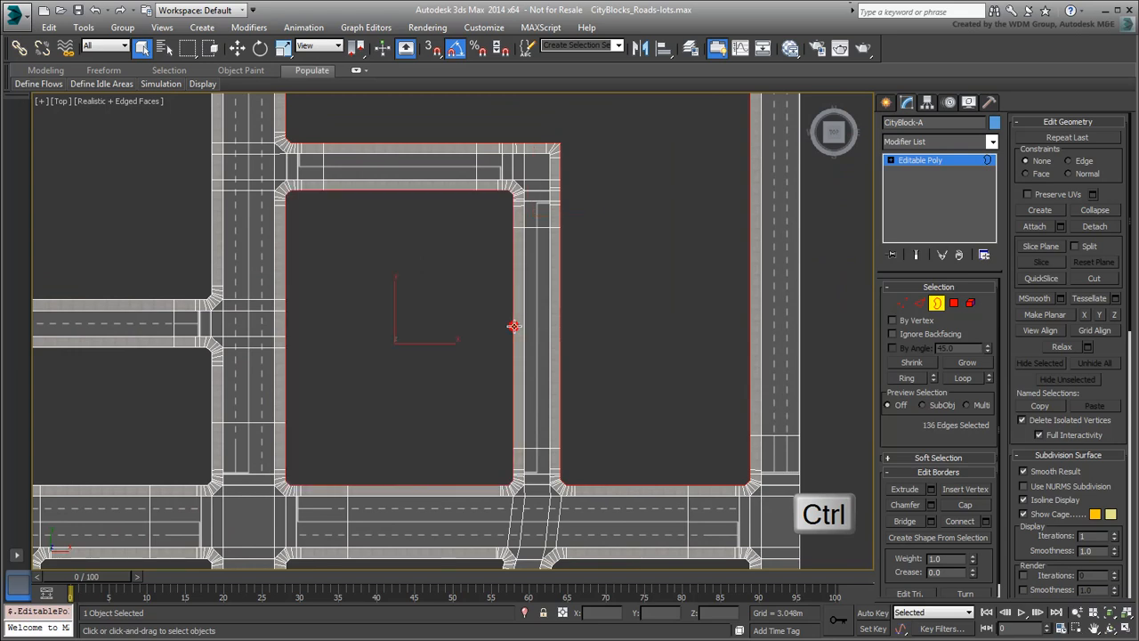
pyautogui.moveTo(609, 312)
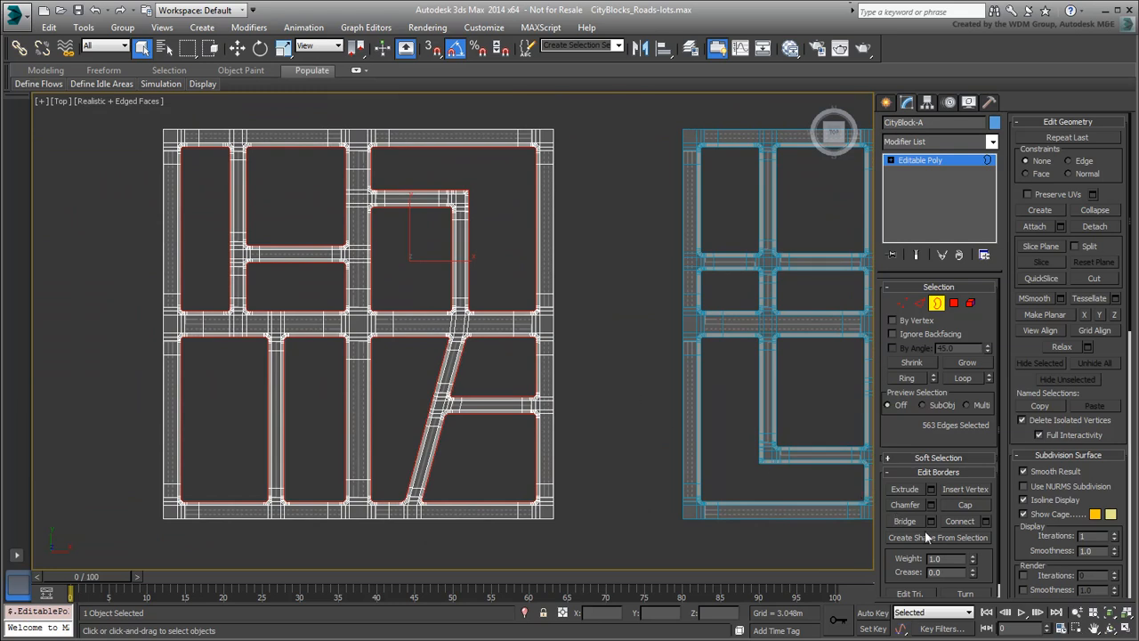
# Step: Create spline Shape001 from the selected lot-border edges
pyautogui.click(938, 538)
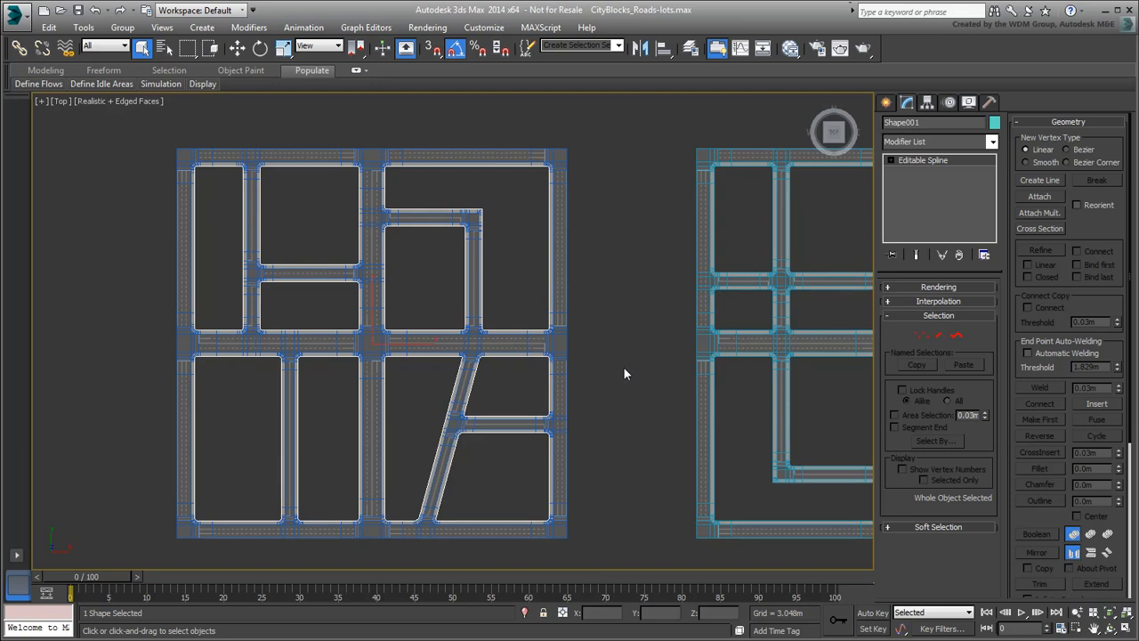
pyautogui.moveTo(623, 374)
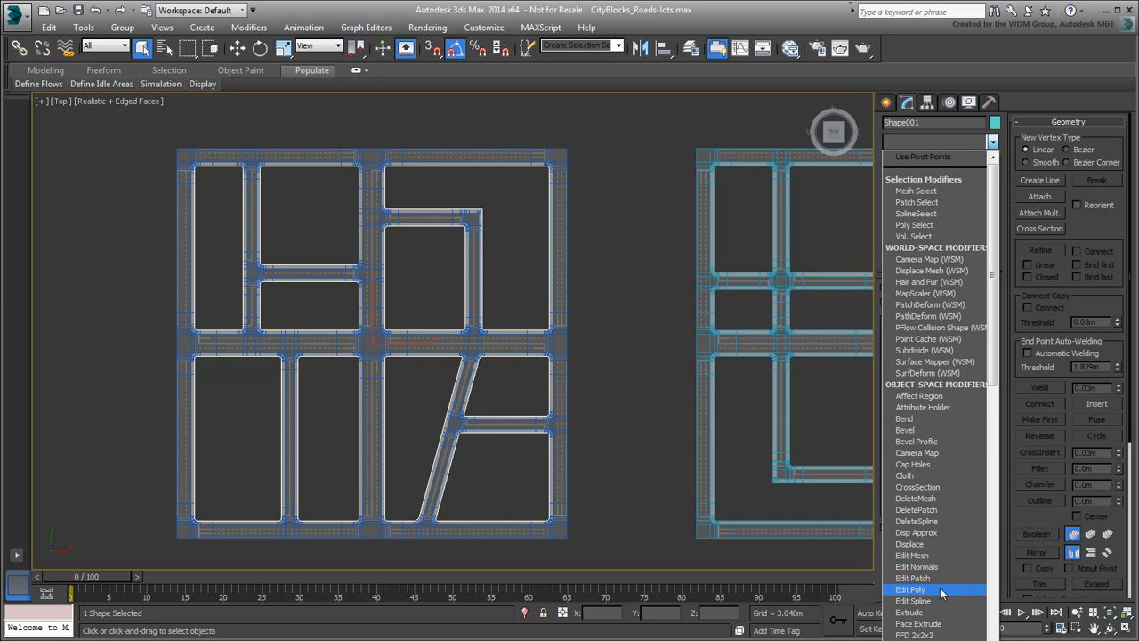
# Step: Add Edit Poly to Shape001 and wire GD_pavers_0001.jpg as the Arch & Design diffuse bitmap
pyautogui.click(911, 589)
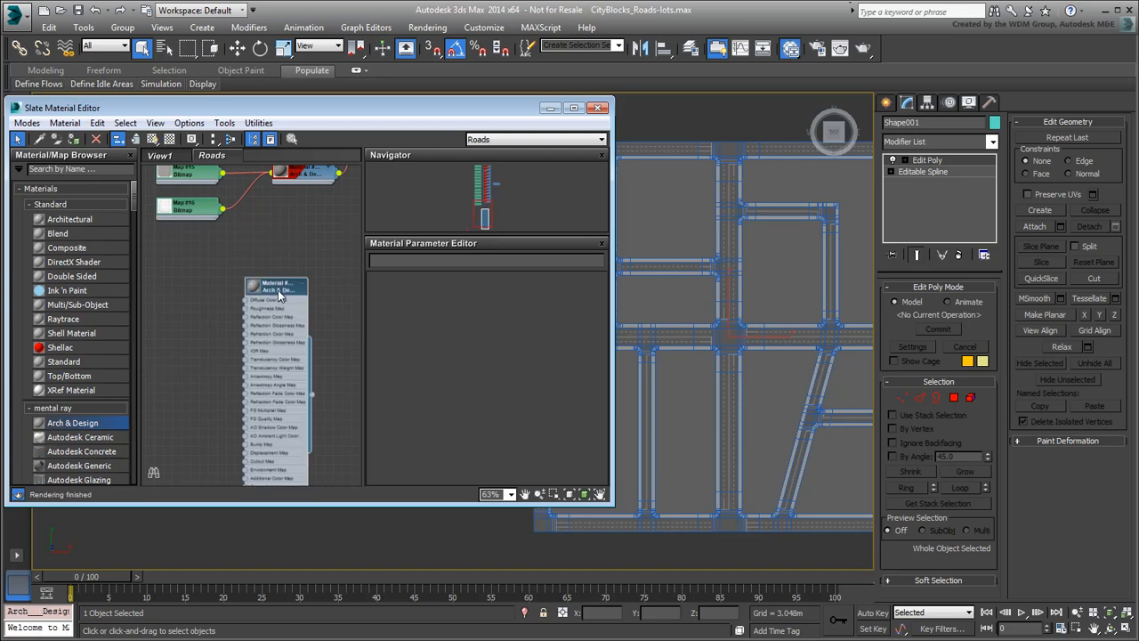
pyautogui.click(590, 292)
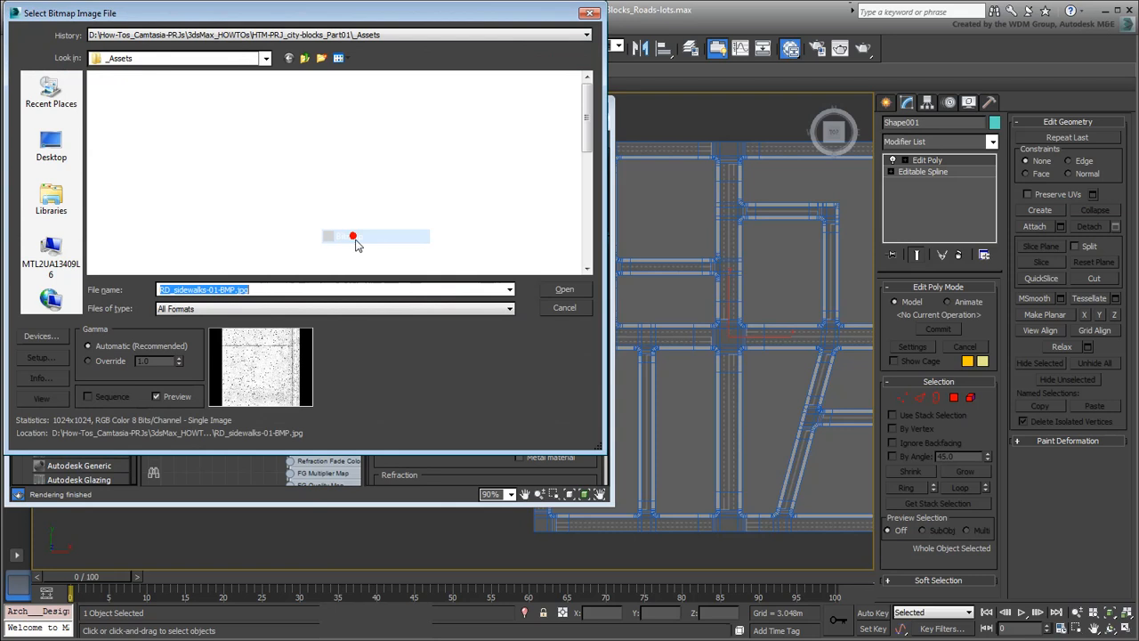
pyautogui.click(498, 108)
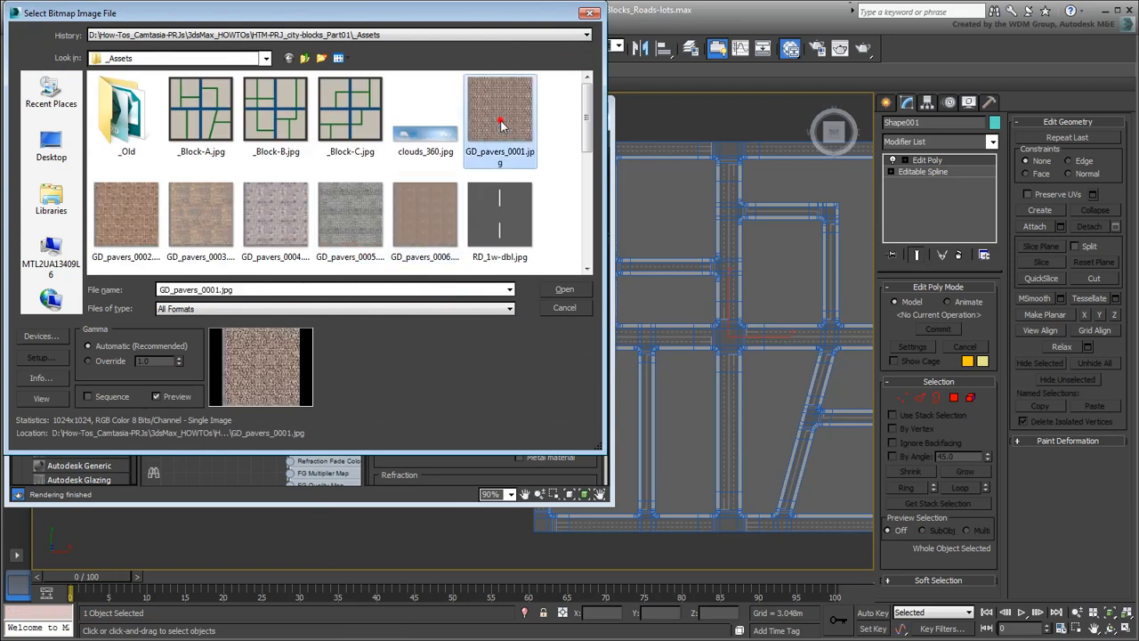
pyautogui.moveTo(550, 235)
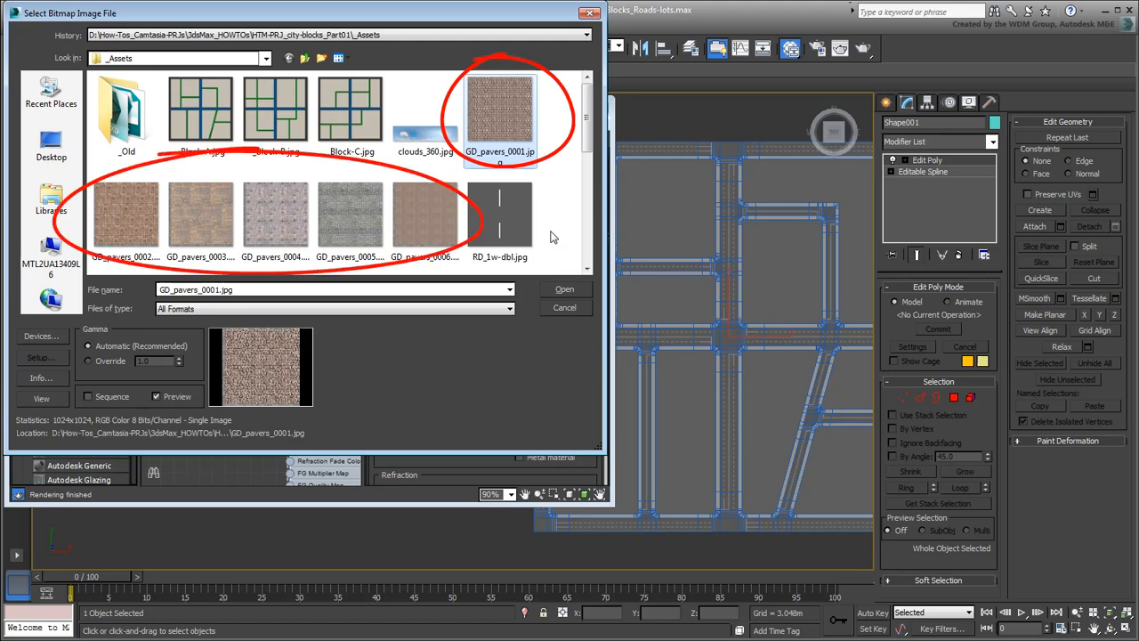
pyautogui.click(564, 288)
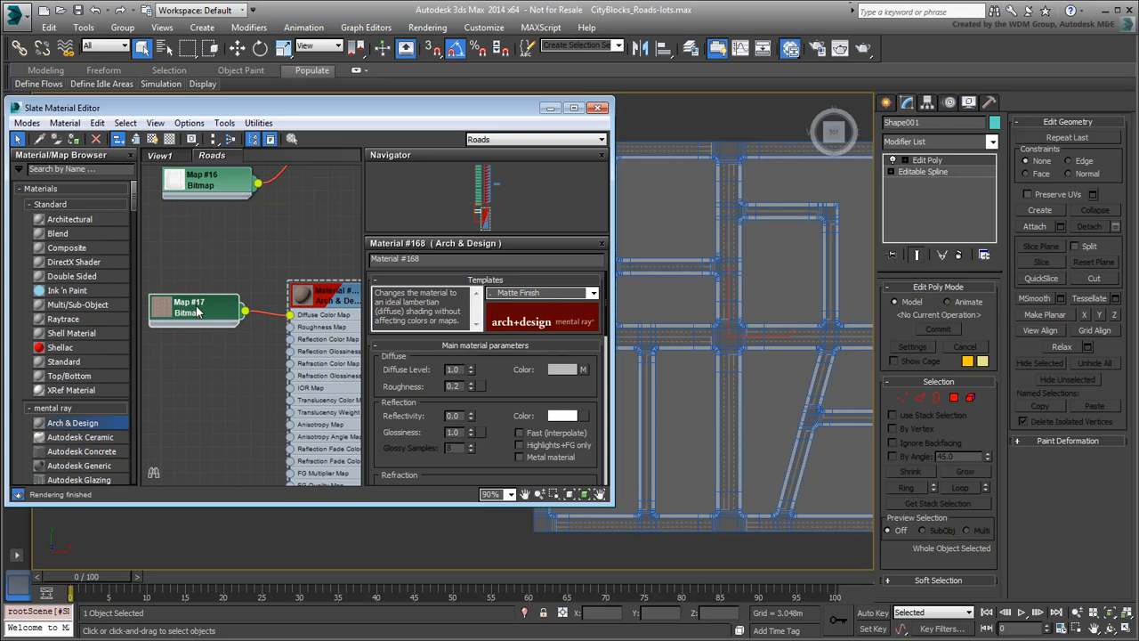
# Step: Show the GD_pavers_0001 bitmap's Coordinates settings in the Parameter Editor
pyautogui.click(186, 310)
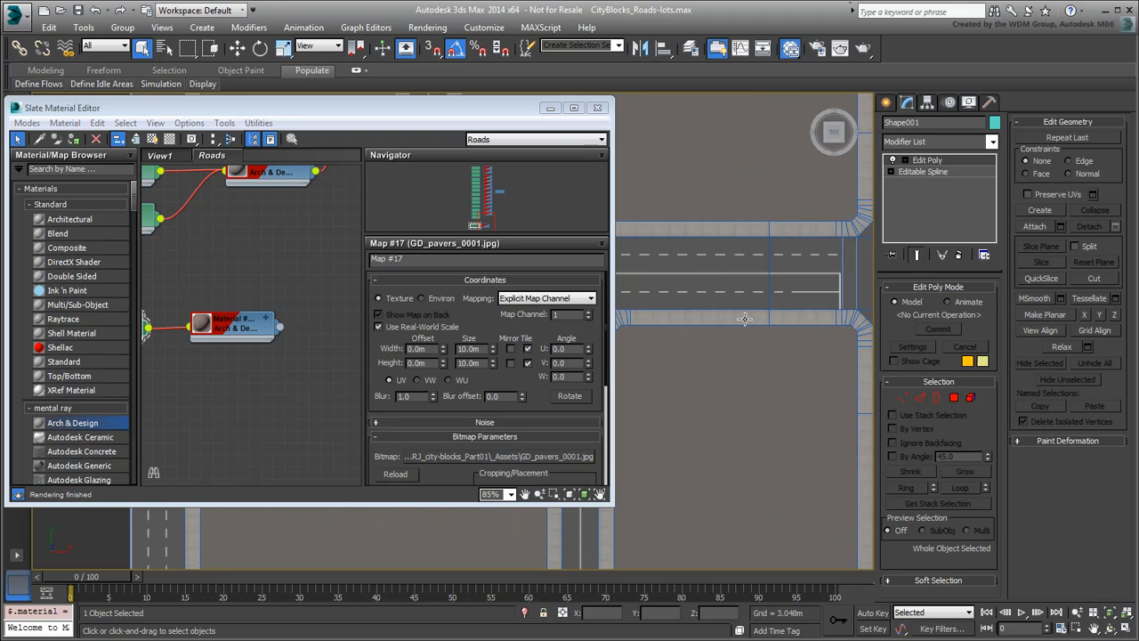
# Step: Add a planar UVW Map modifier to Shape001 so the lots show the pavers
pyautogui.click(991, 143)
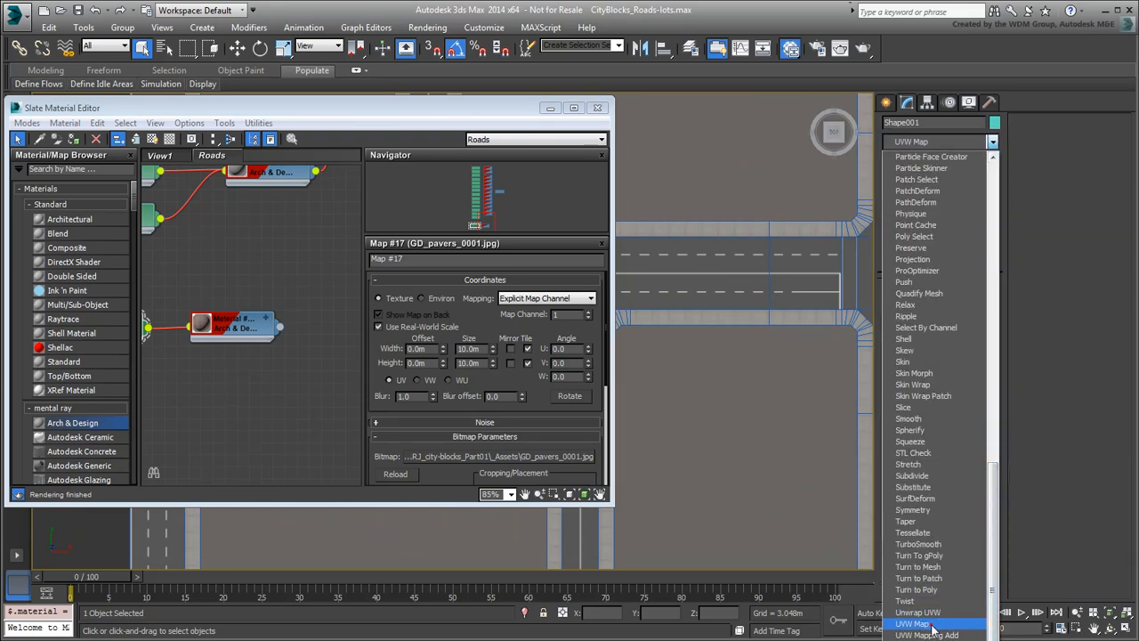
pyautogui.click(911, 623)
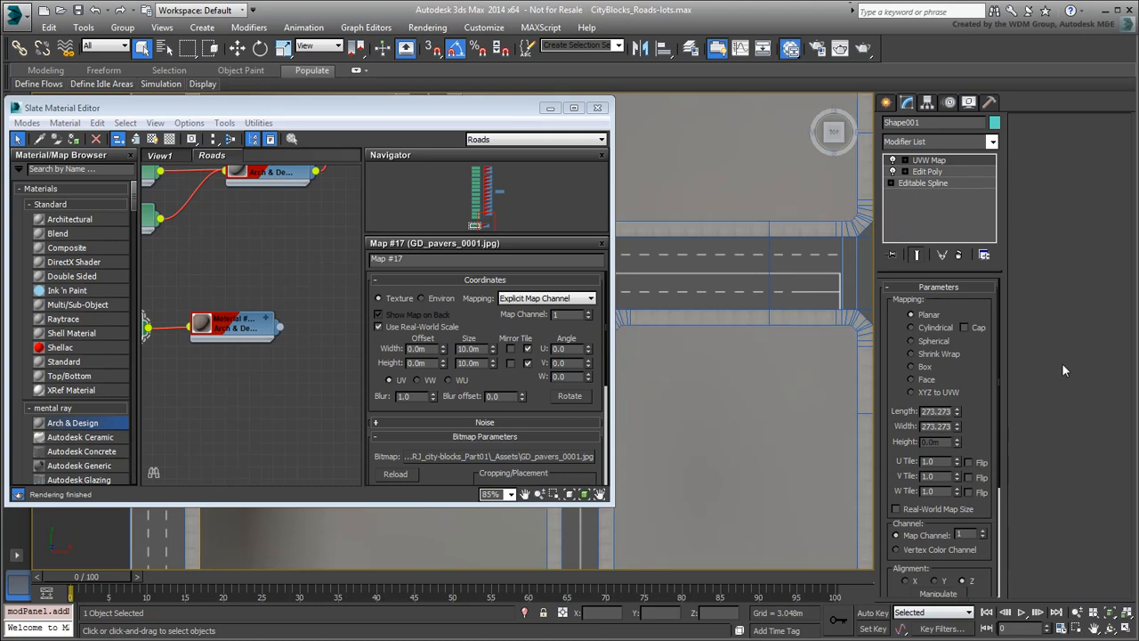
pyautogui.click(897, 509)
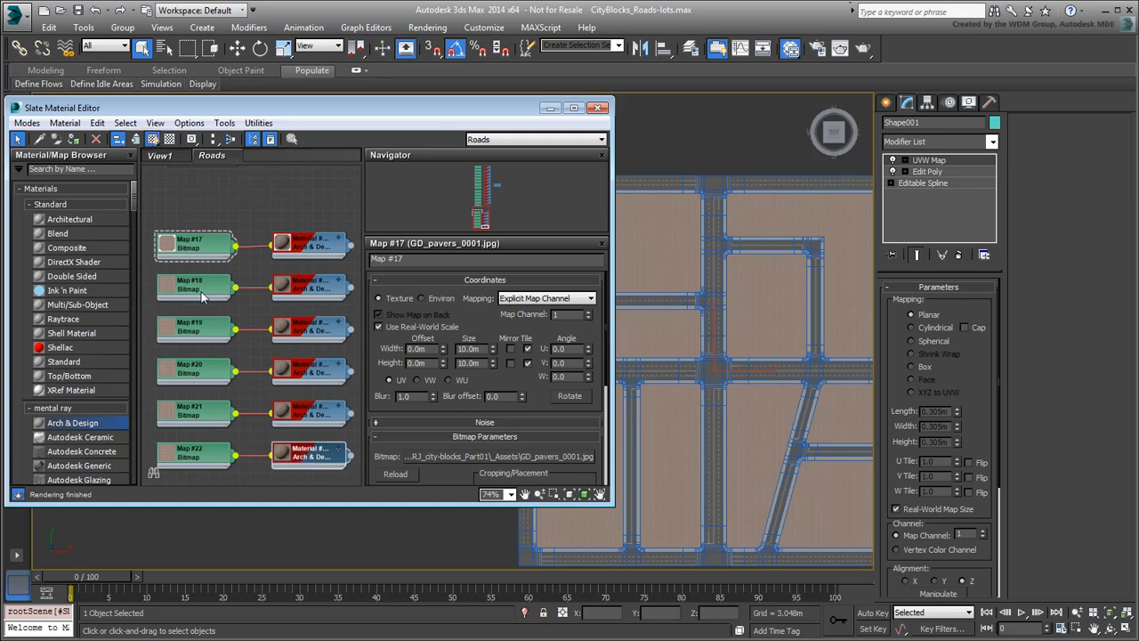
# Step: Reload a copied paving material's bitmap with a different GD_pavers image
pyautogui.click(189, 284)
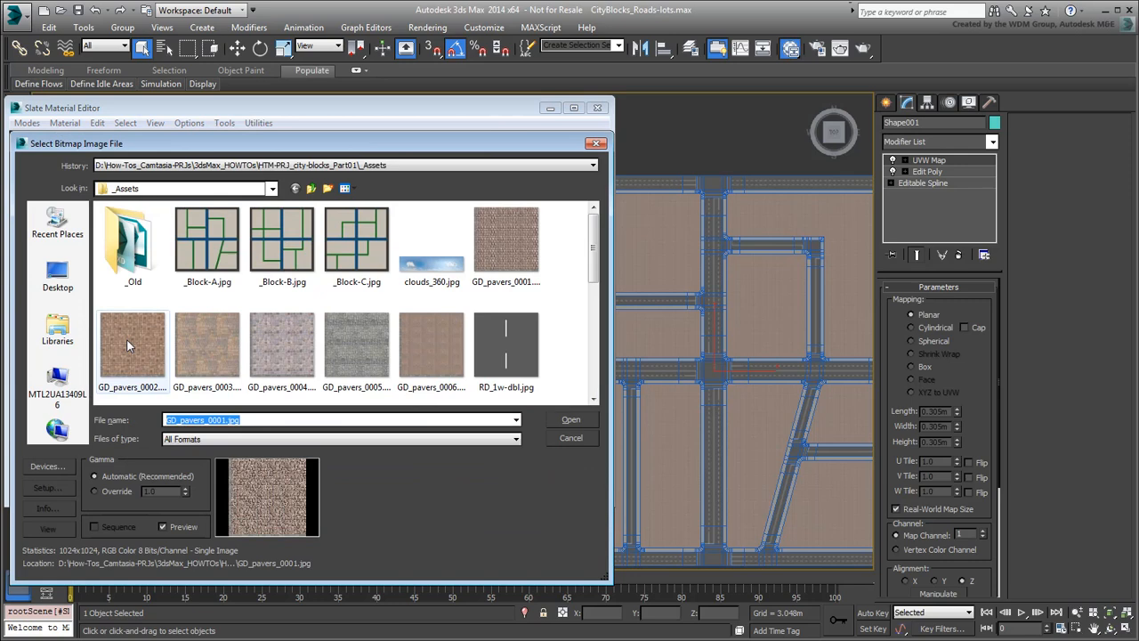
pyautogui.click(569, 420)
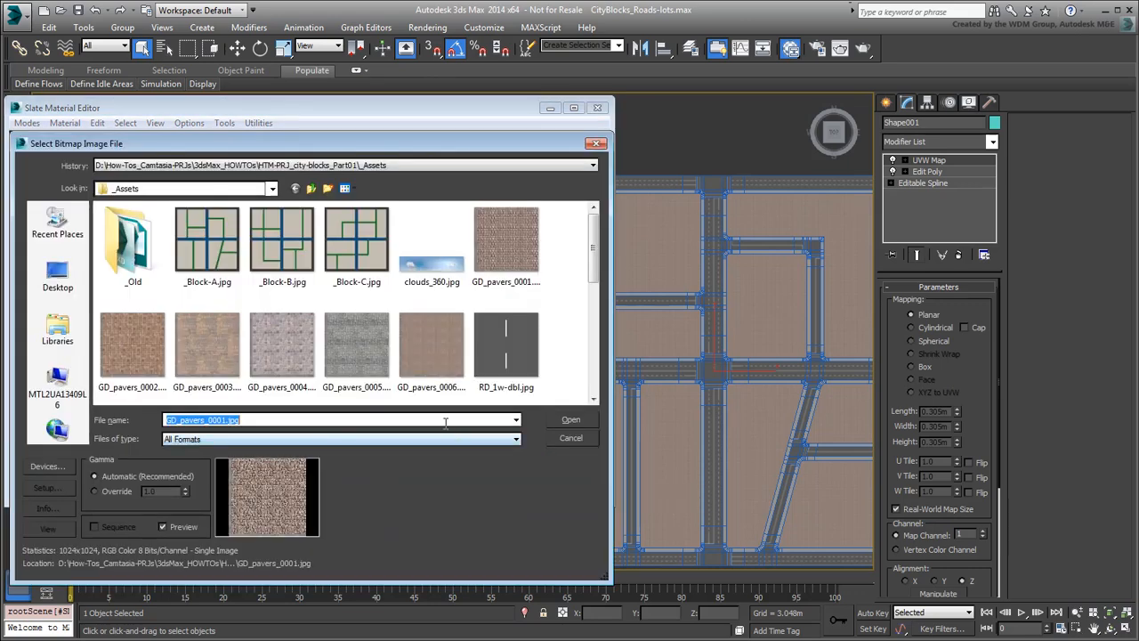
pyautogui.click(569, 420)
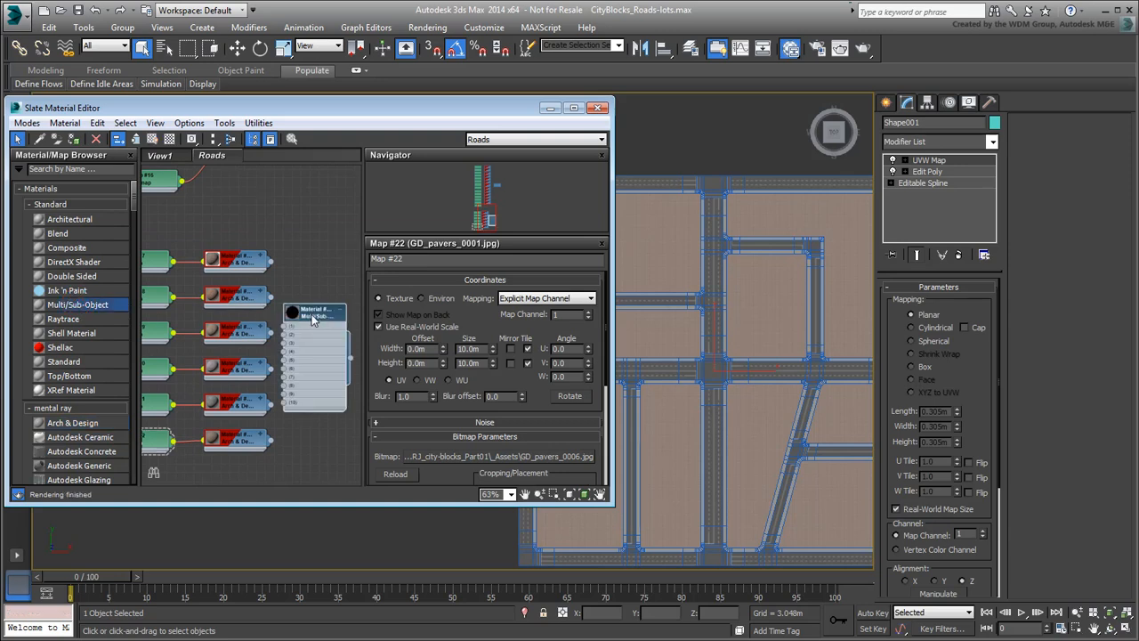
# Step: Set the Multi/Sub-Object material to 6 slots and wire the paver Arch & Design materials in
pyautogui.click(316, 312)
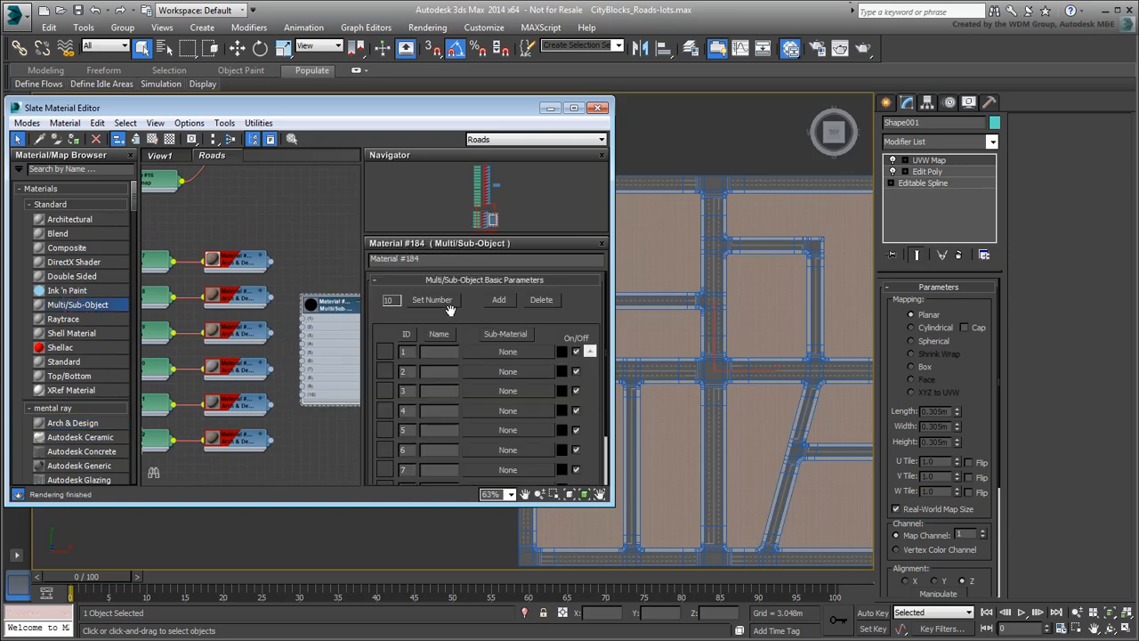
pyautogui.click(430, 299)
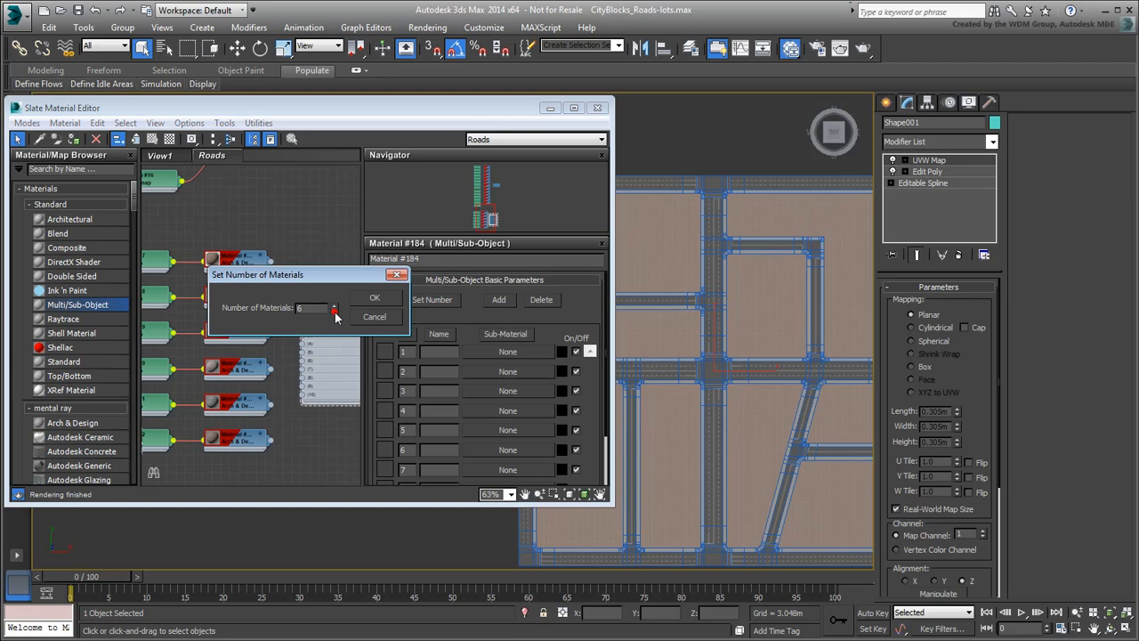
pyautogui.click(373, 297)
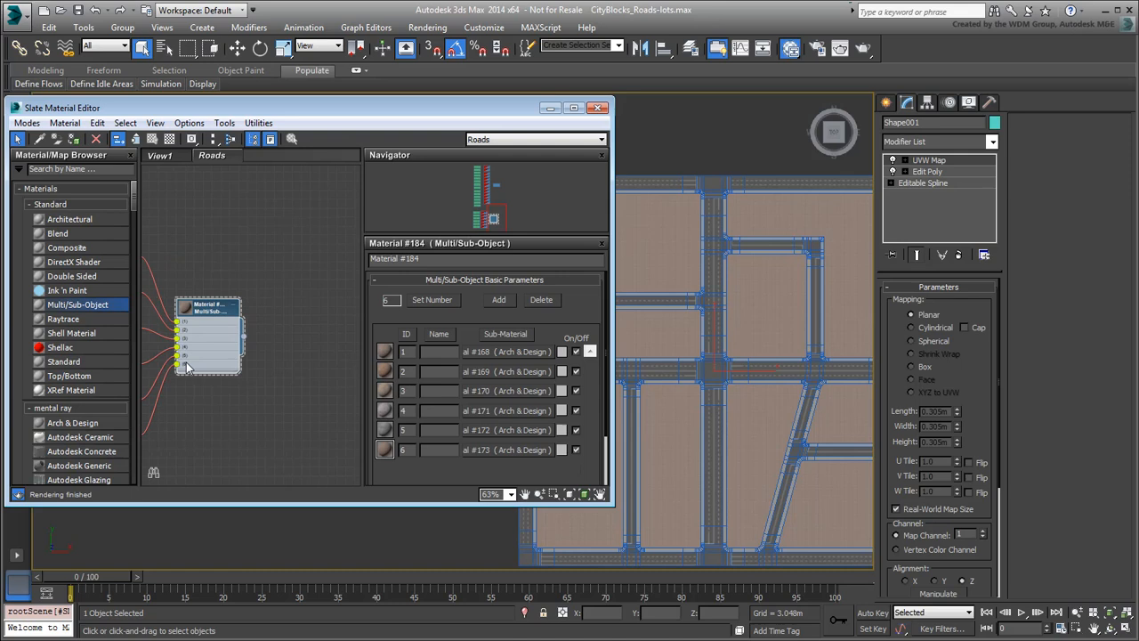
pyautogui.moveTo(186, 364); pyautogui.dragTo(337, 342)
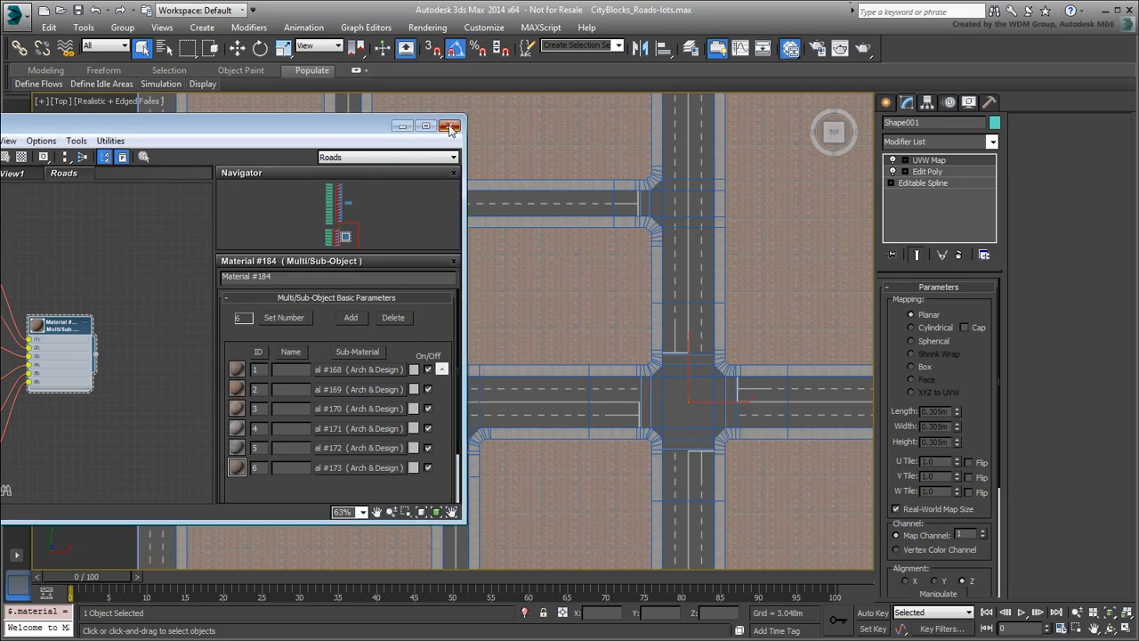
# Step: Close the material editor and convert Shape001 to an Editable Poly
pyautogui.click(450, 126)
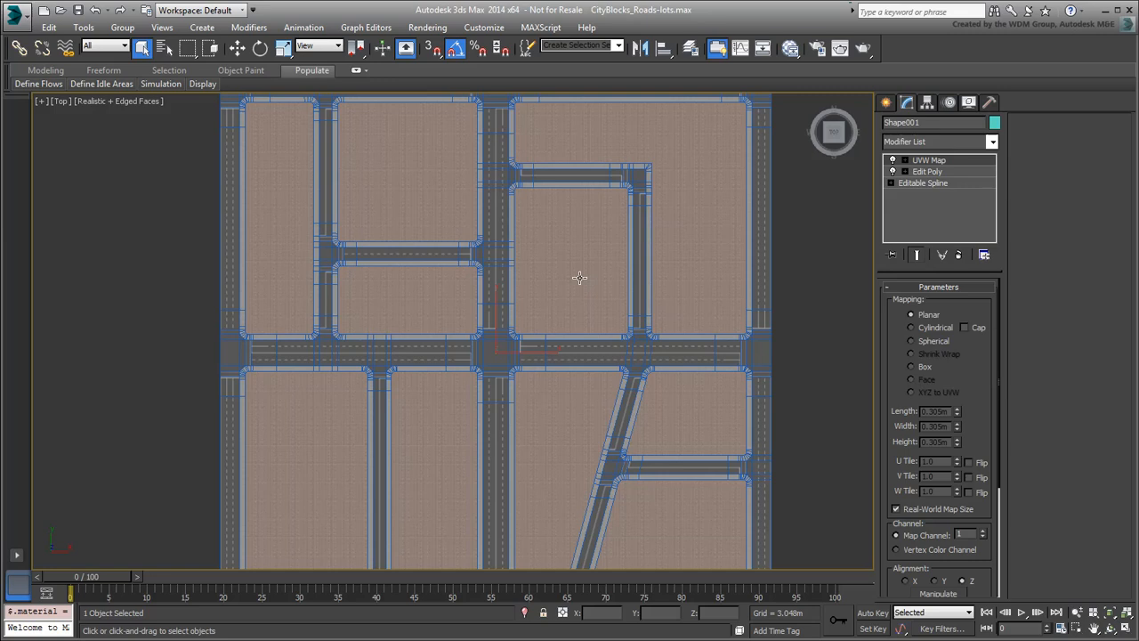
pyautogui.rightClick(580, 277)
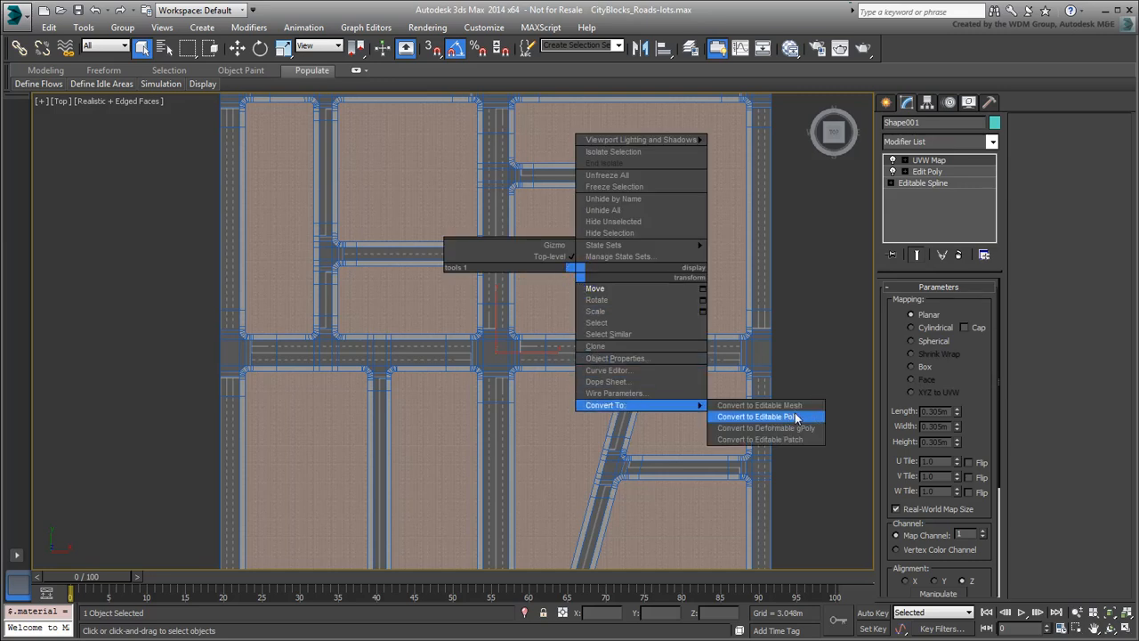
pyautogui.click(755, 416)
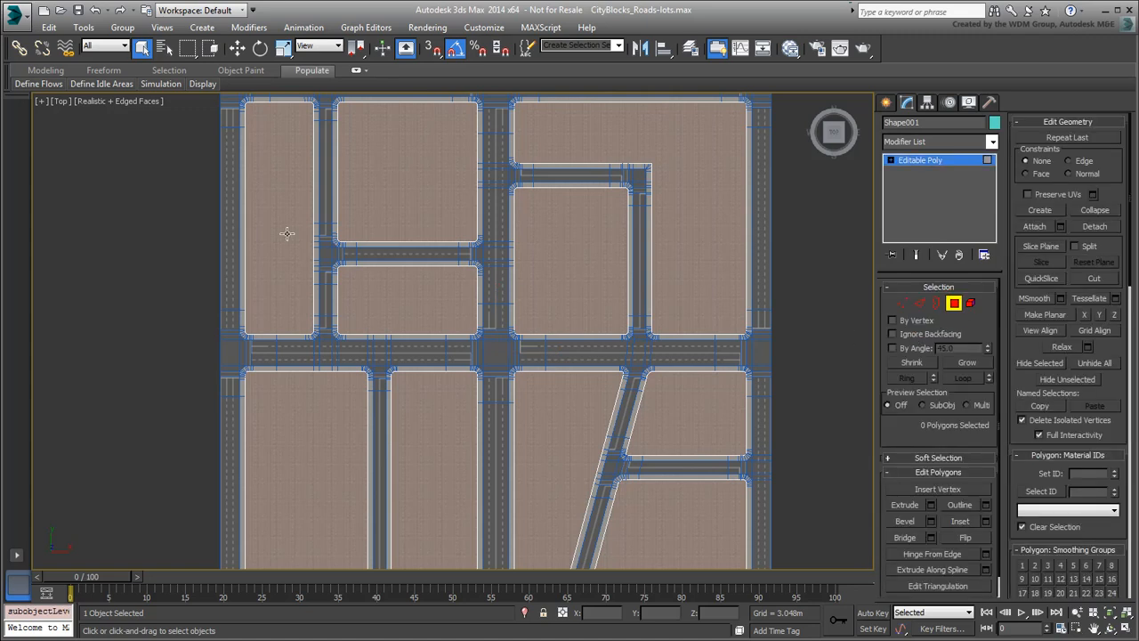
# Step: Select lot polygons of the block and assign them their own material ID
pyautogui.click(406, 169)
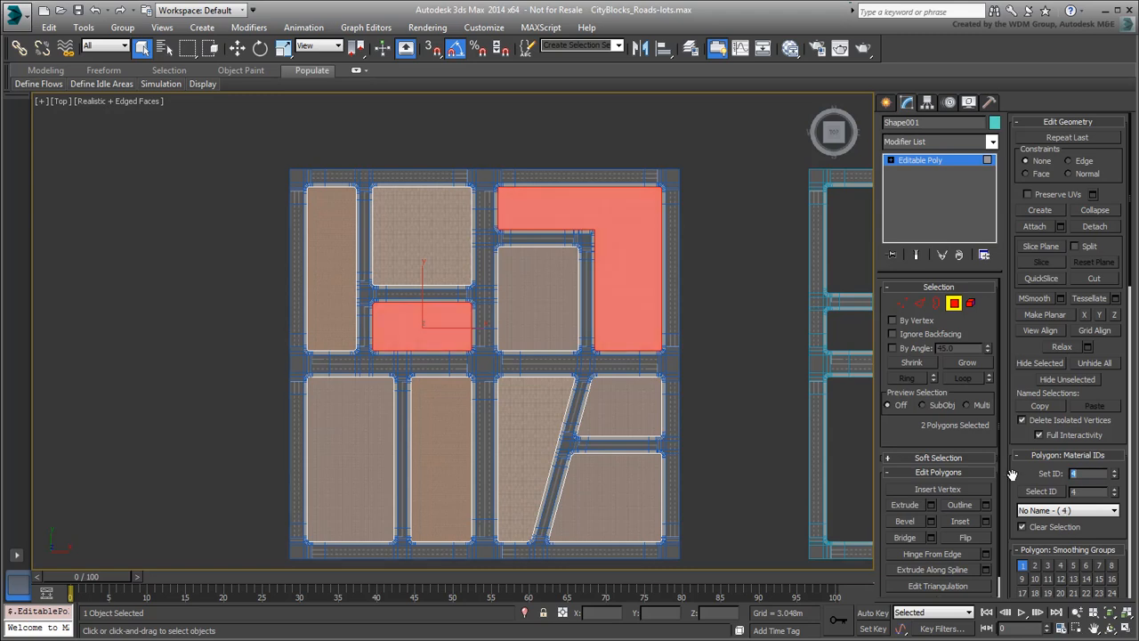
pyautogui.click(620, 406)
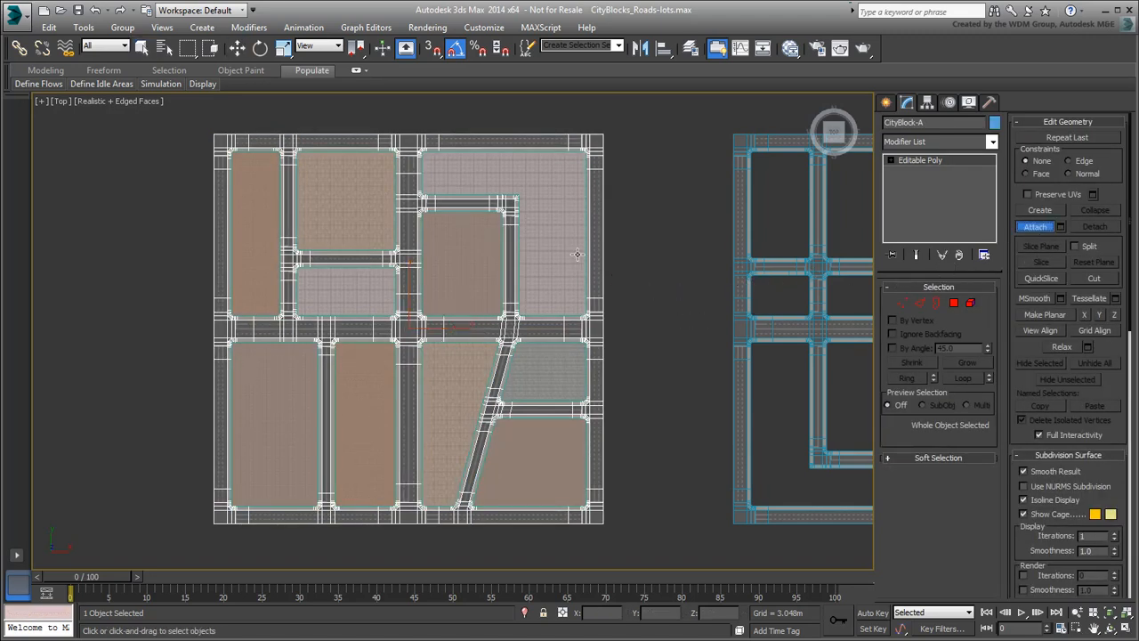
# Step: Attach Shape001 into CityBlock-A with Match Material IDs and Condense Material and IDs
pyautogui.click(1034, 226)
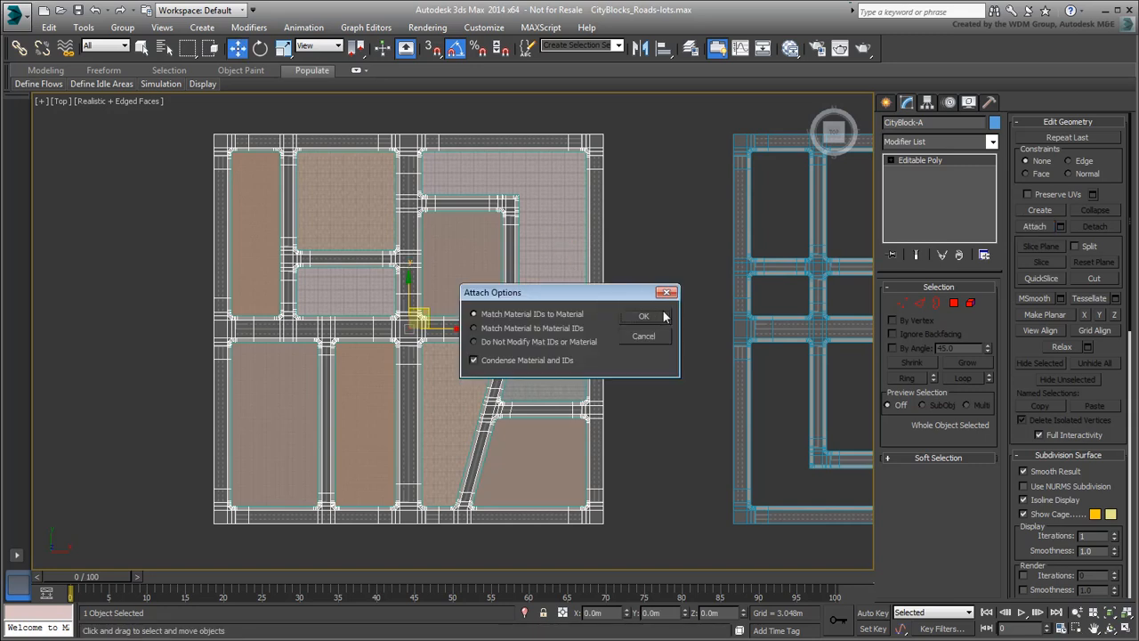
pyautogui.click(644, 315)
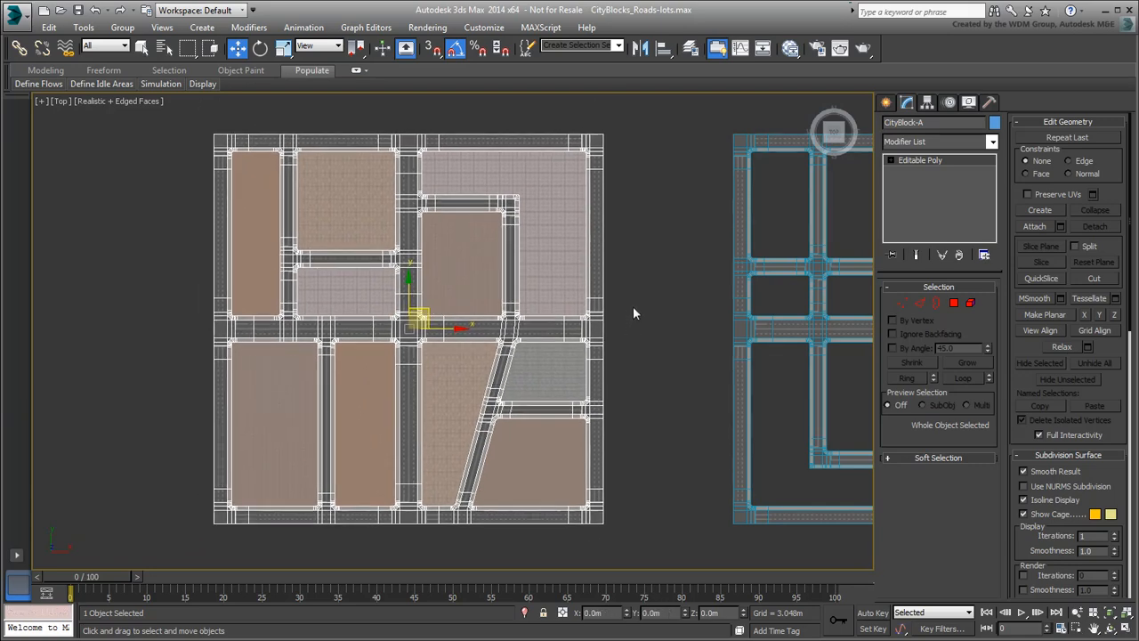
pyautogui.moveTo(623, 302)
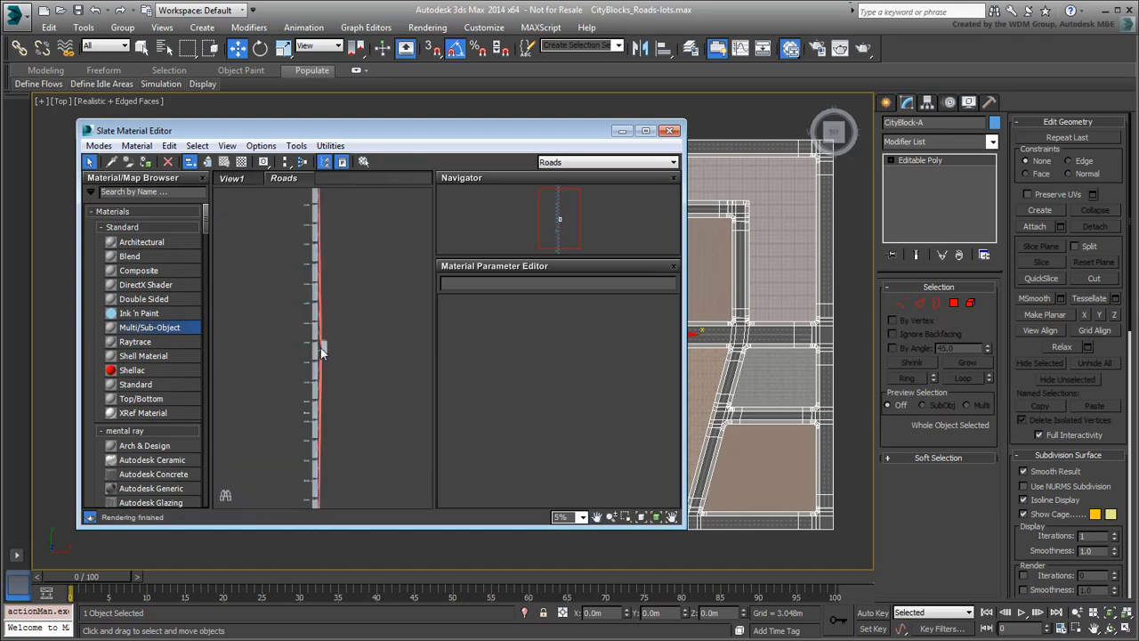
pyautogui.moveTo(377, 306)
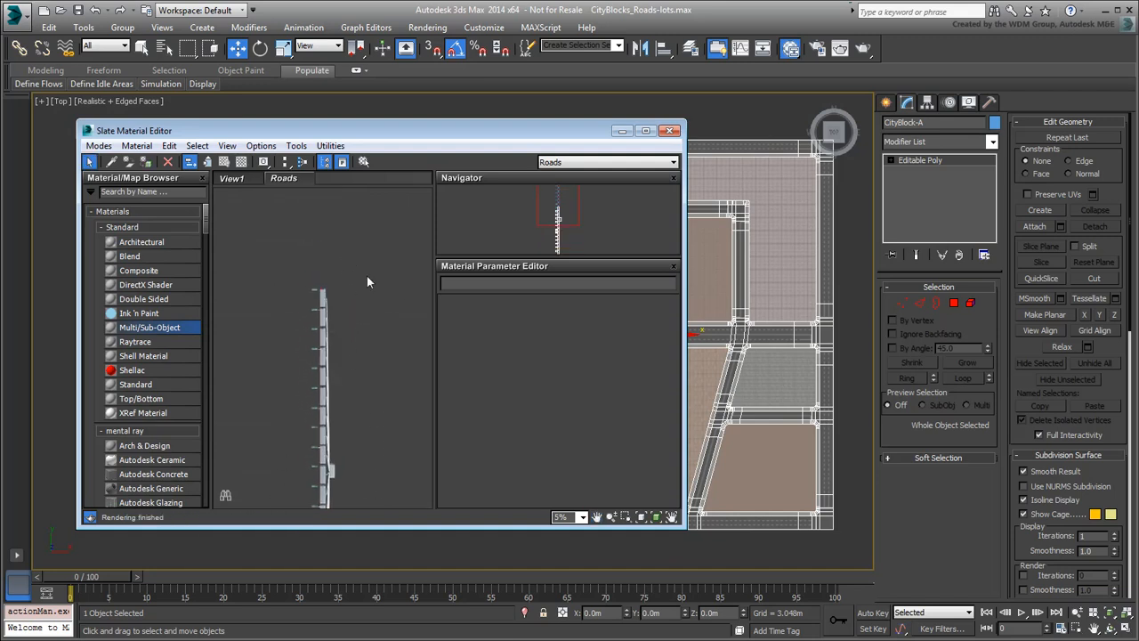
# Step: Pick the combined block's Multi/Sub-Object material into the Slate node view
pyautogui.click(228, 146)
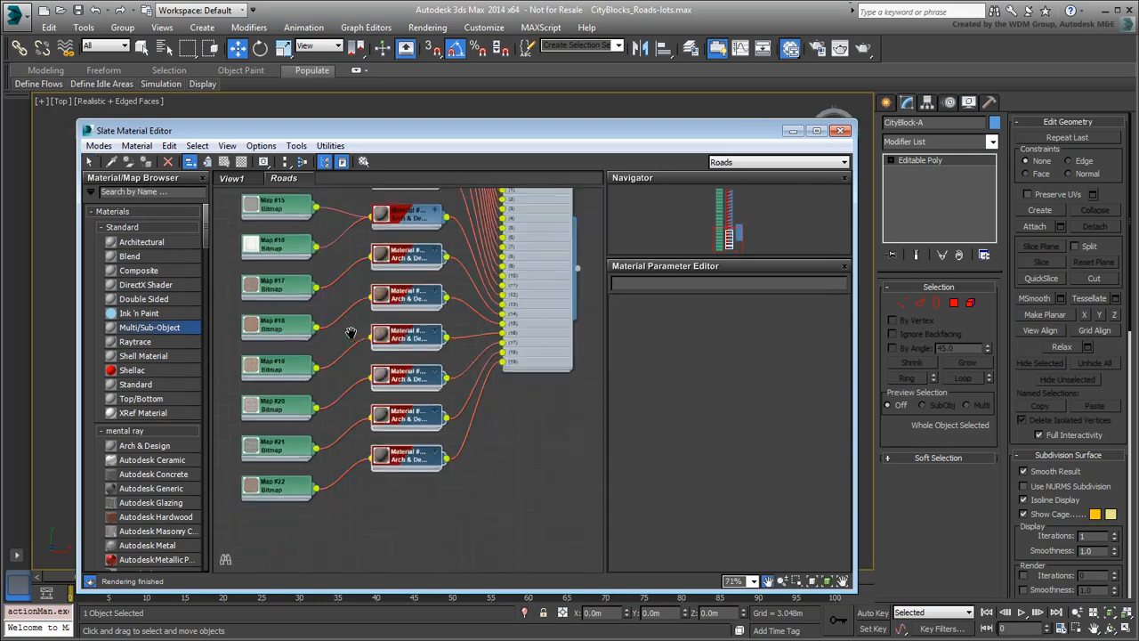
pyautogui.click(840, 130)
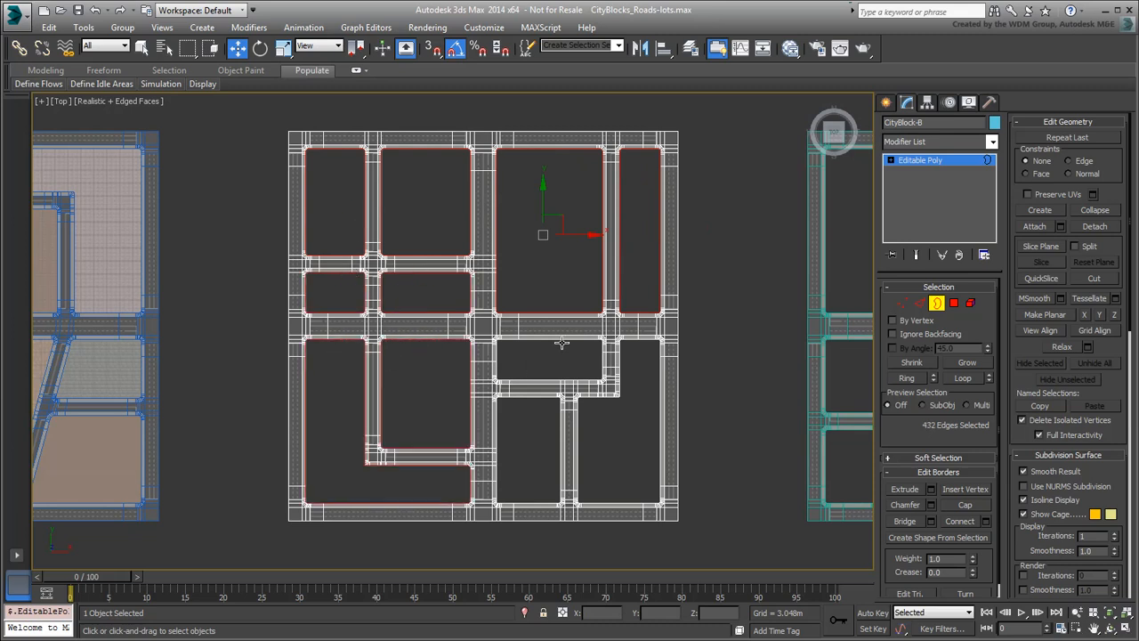
# Step: Create a road outline shape from CityBlock-B's border edges and convert it to Editable Poly
pyautogui.click(936, 538)
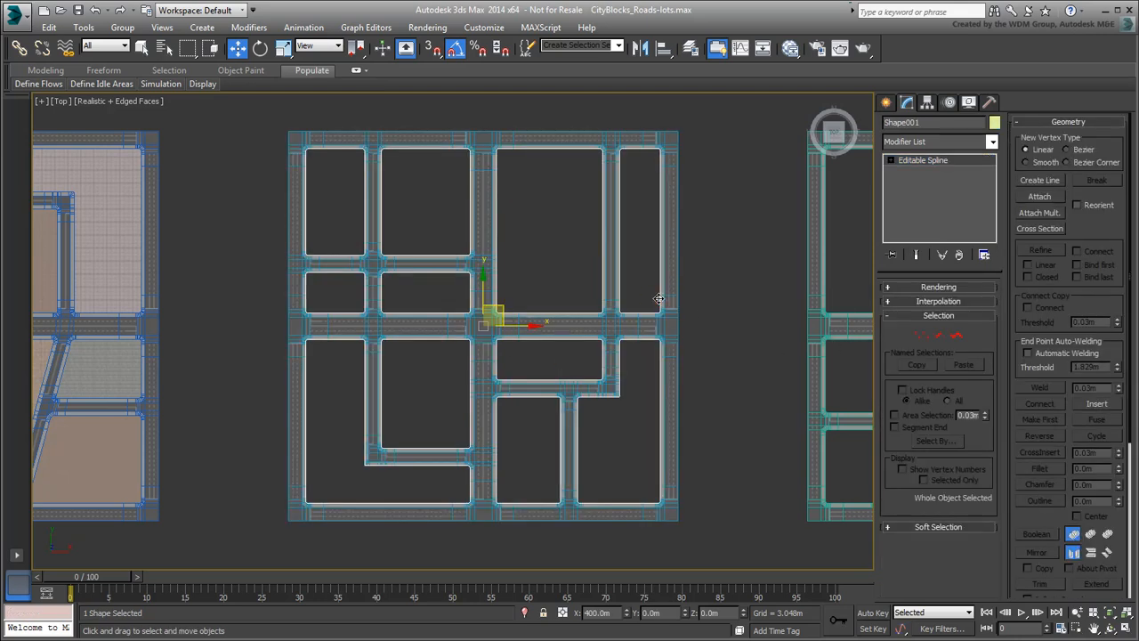
pyautogui.click(934, 143)
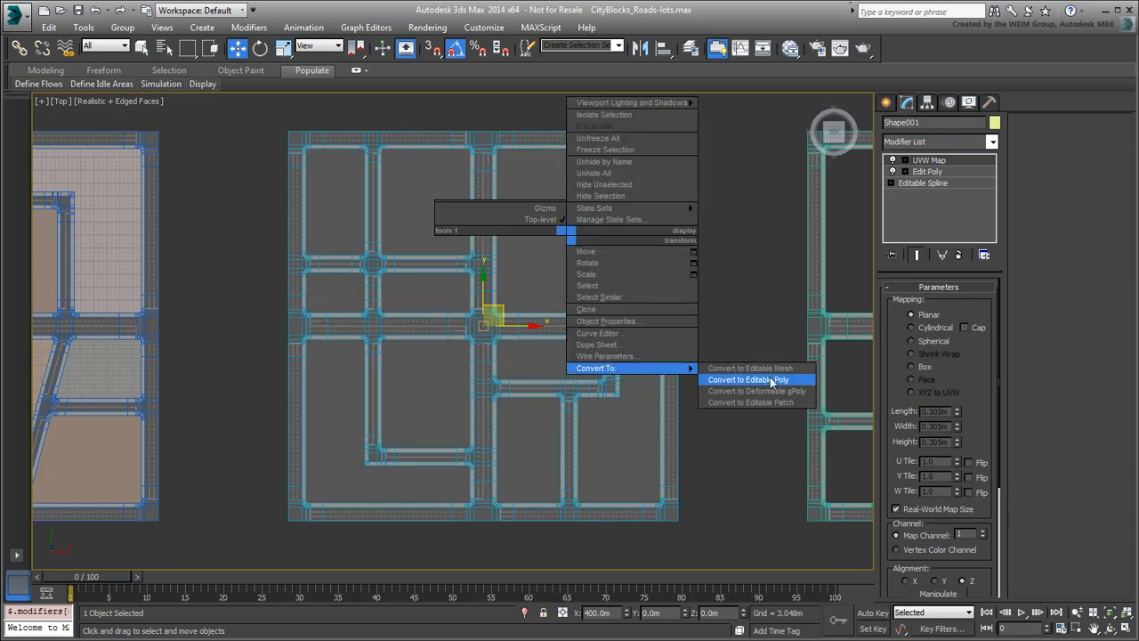
pyautogui.click(748, 379)
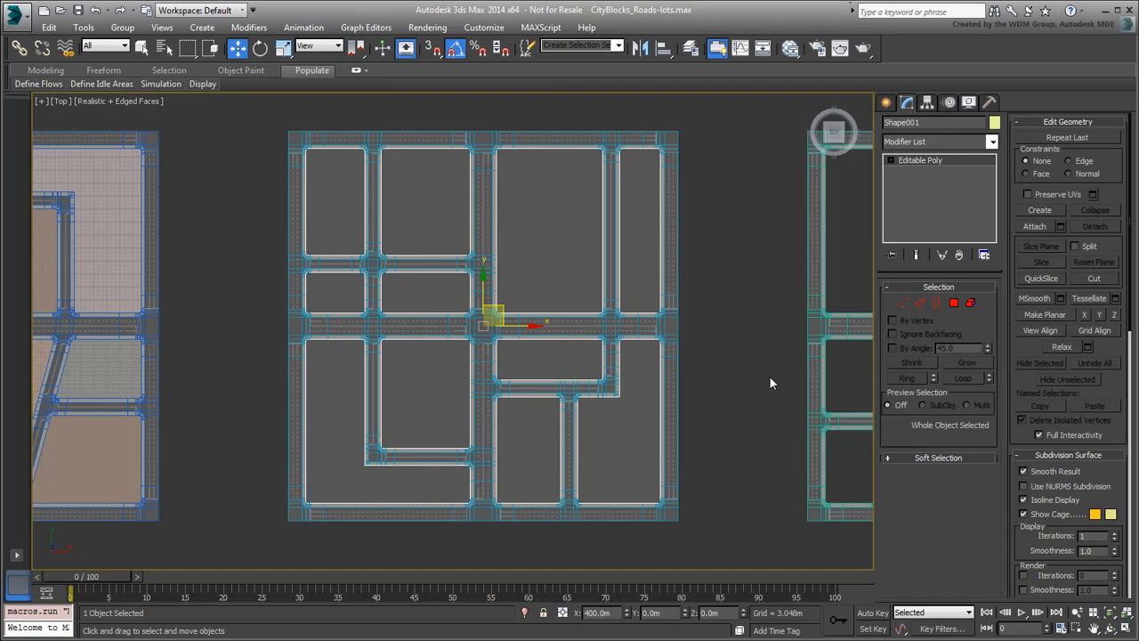
pyautogui.moveTo(583, 329)
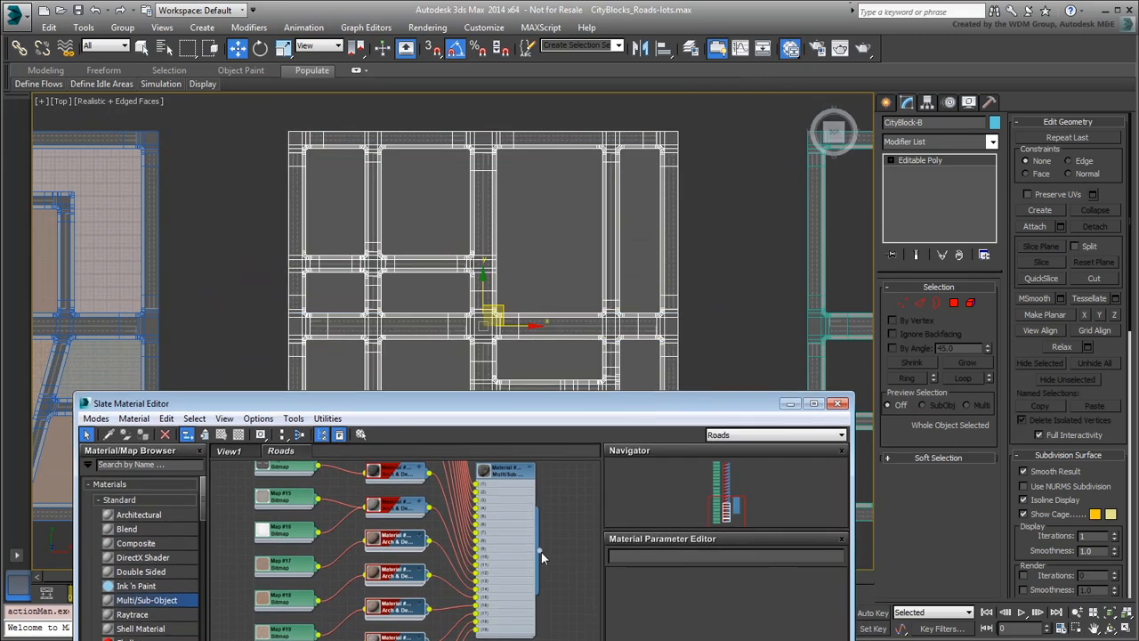
# Step: Assign the Roads Multi/Sub-Object paving material to CityBlock-B
pyautogui.click(837, 402)
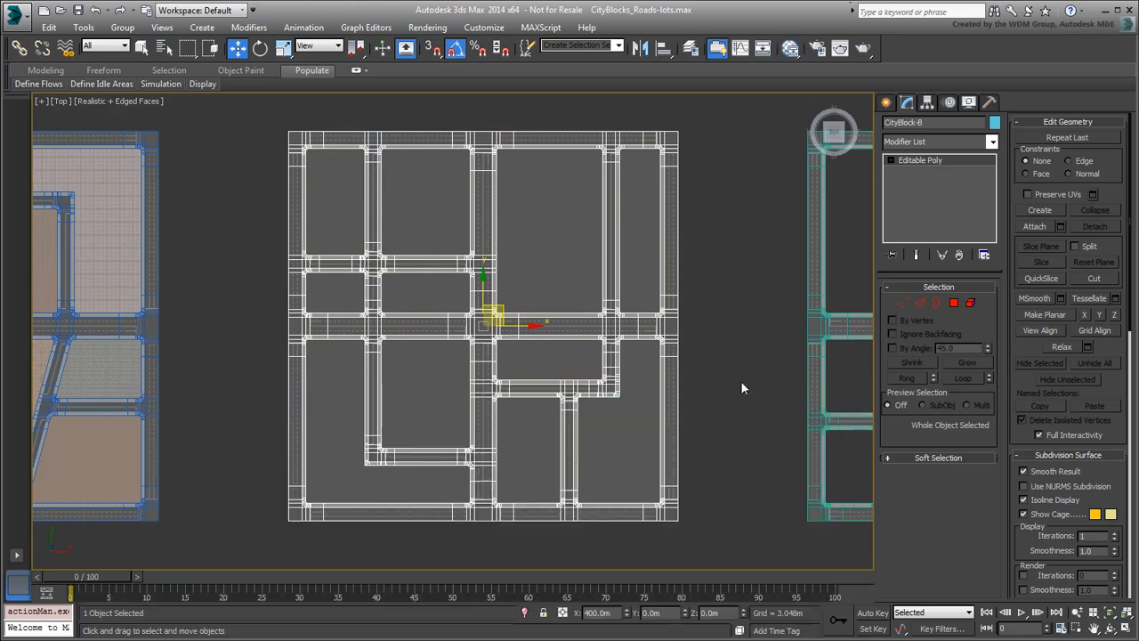
pyautogui.moveTo(737, 346)
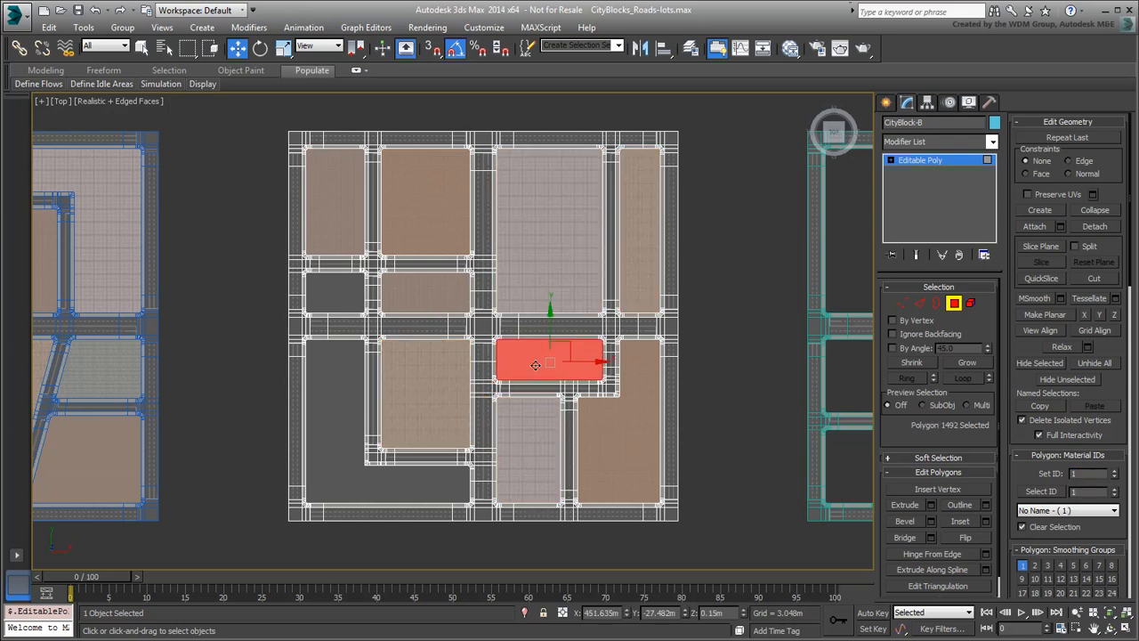
# Step: Set different material IDs on CityBlock-B's lot polygons for varied paver textures
pyautogui.click(334, 292)
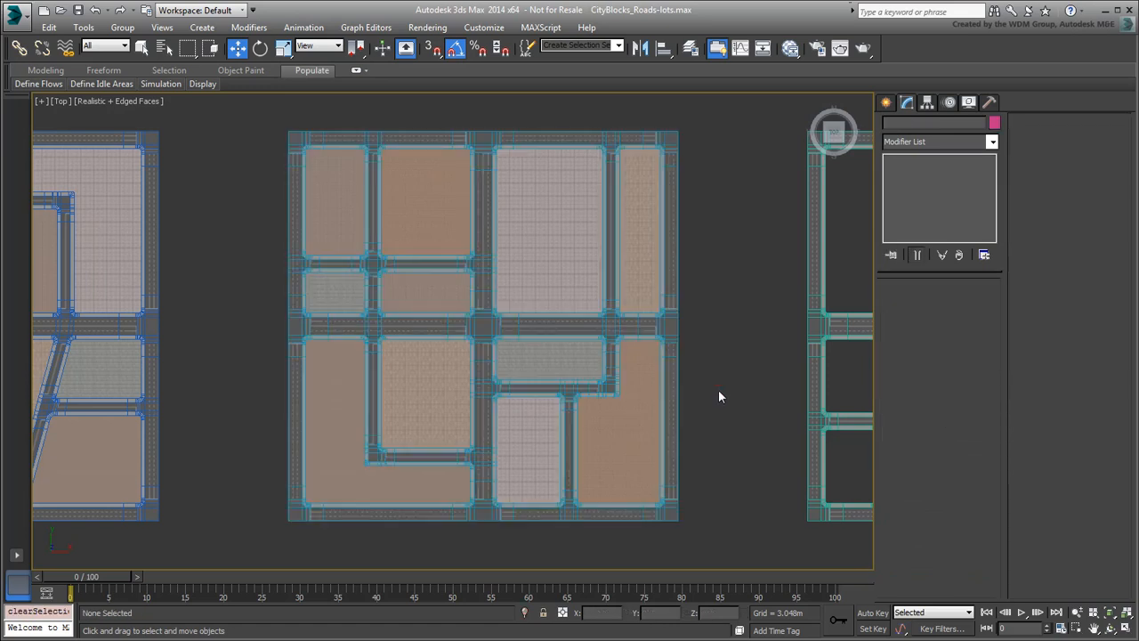
pyautogui.scroll(-3)
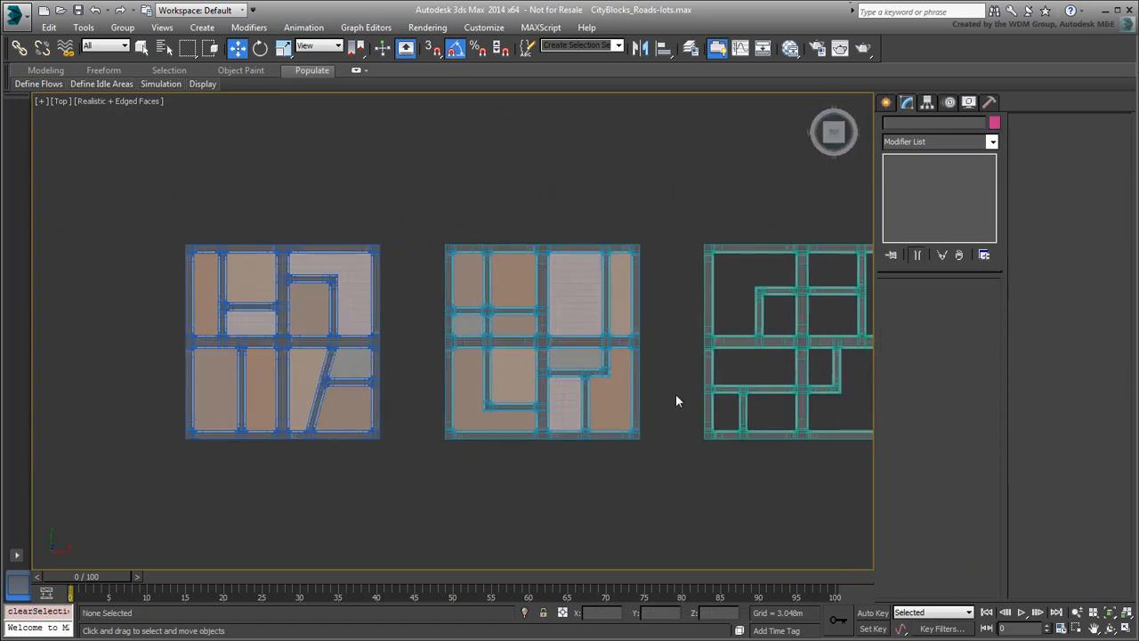